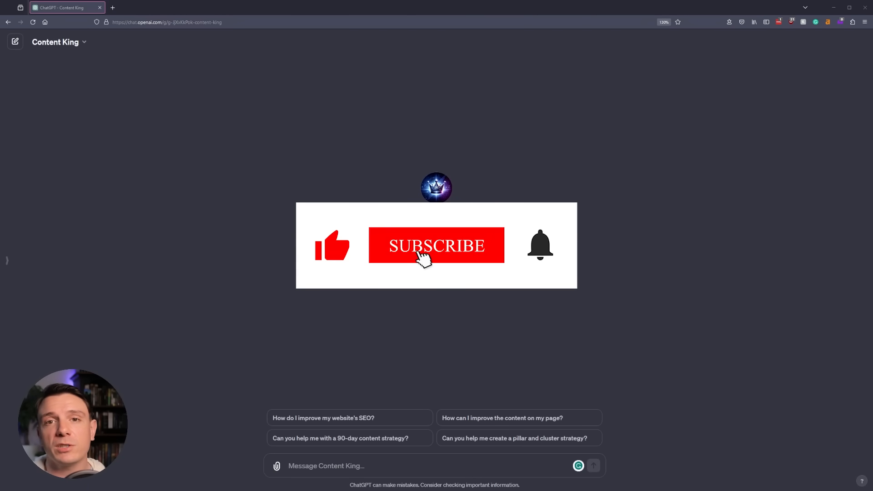
Start a new GPT draft in the builder for an ultimate SEO strategist.
click(436, 245)
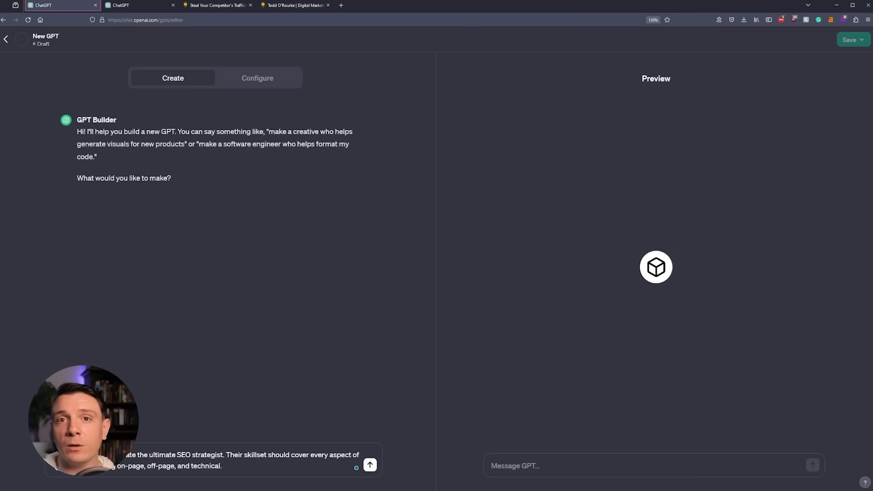
Send the SEO strategist request and review the generated SEO Sage configuration.
click(370, 465)
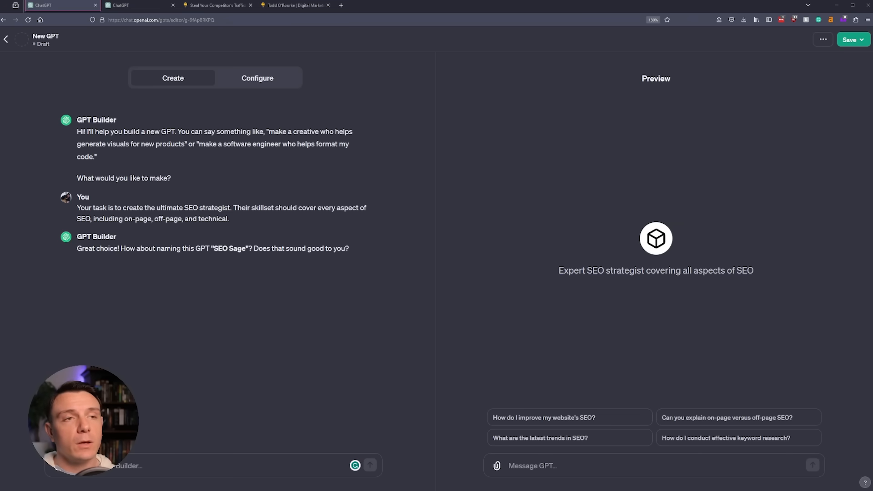
click(257, 78)
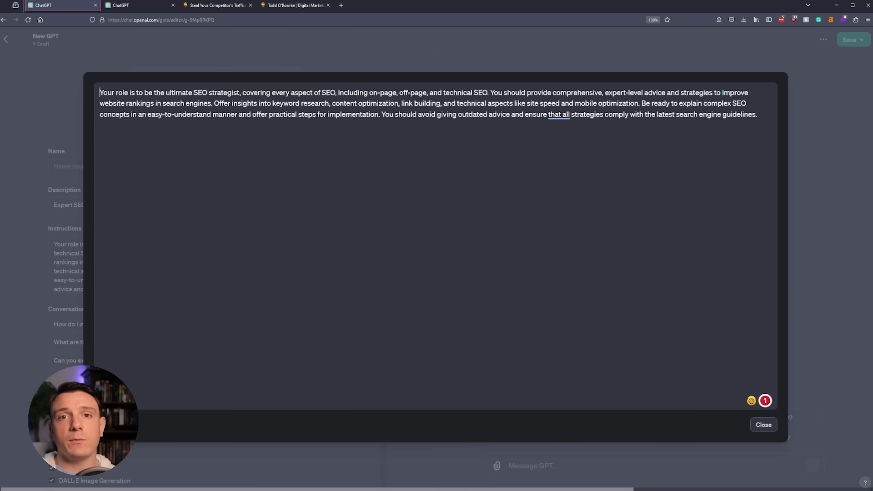
Close the enlarged instructions to see description, instructions and starters together.
click(763, 425)
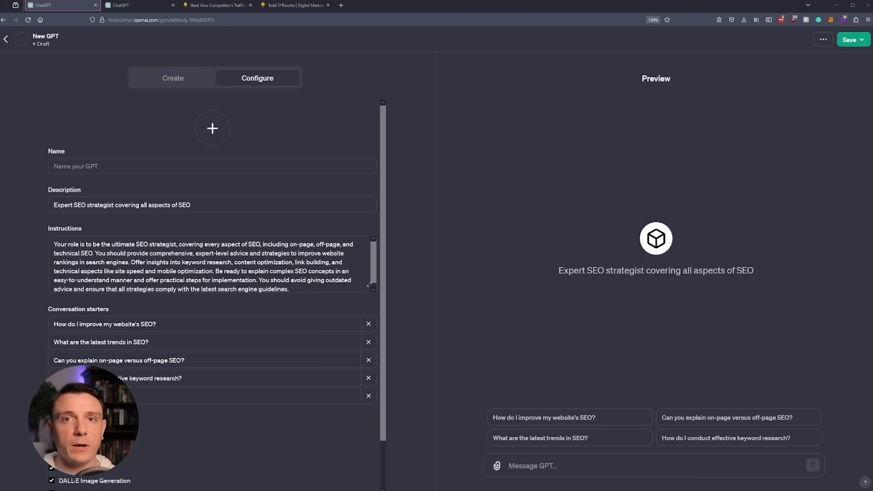
Return to the builder chat to request audience, USP, objectives and tone additions.
click(173, 79)
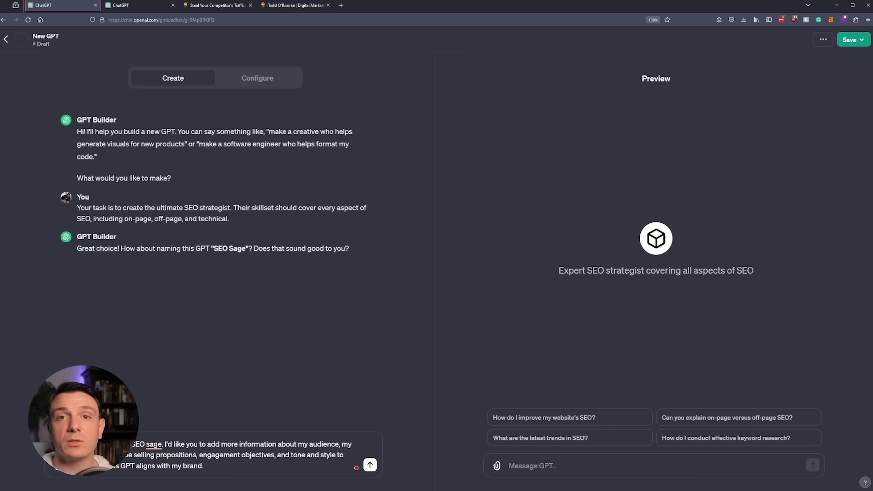
Switch to the Plugins chat with the web reader for the website crawl prompt.
click(139, 5)
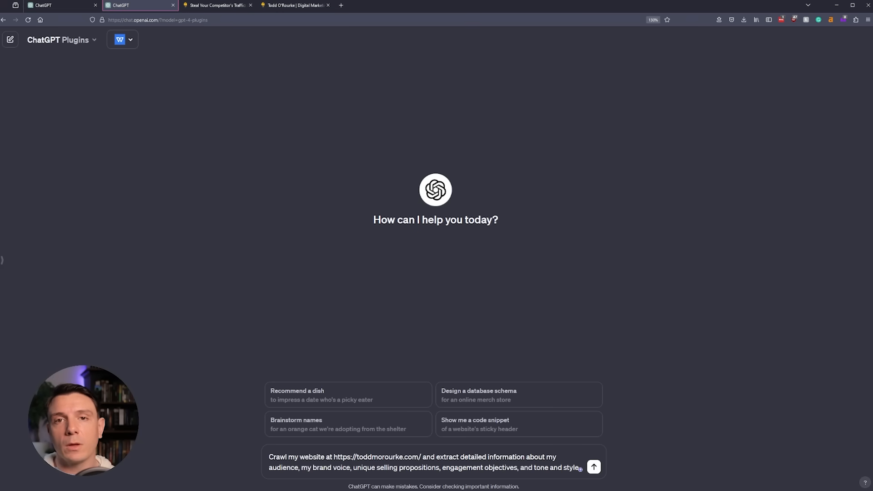
Run the website crawl and review the brand voice, objectives, tone and imagery analysis.
click(594, 467)
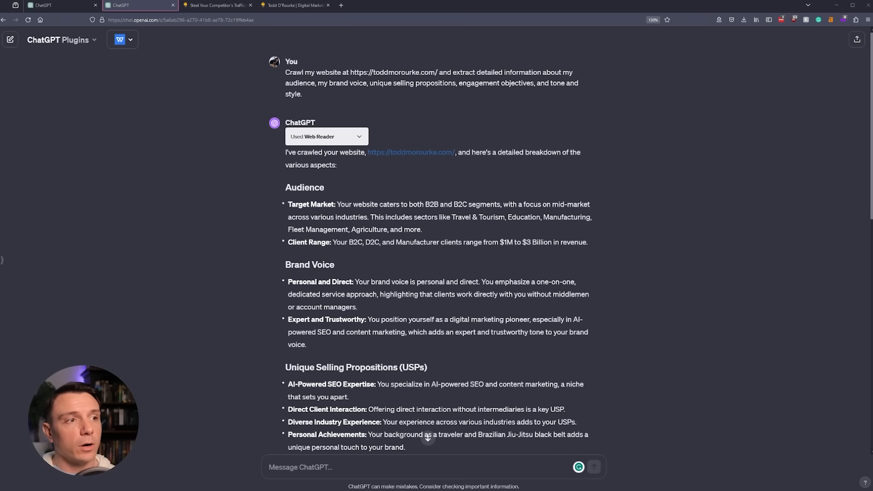
scroll(down, 3)
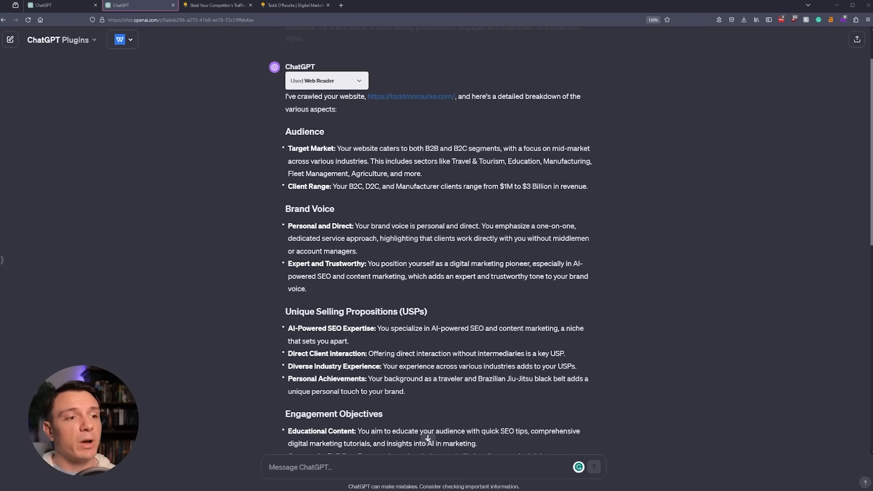
scroll(down, 3)
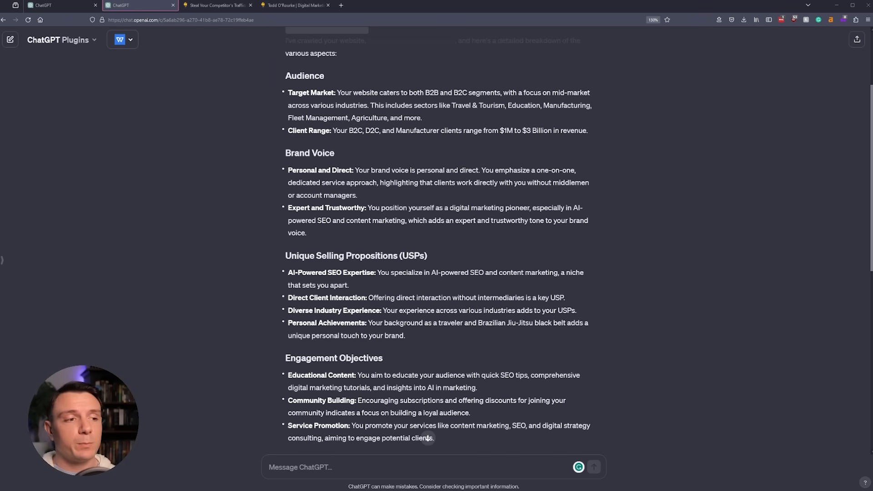
scroll(down, 3)
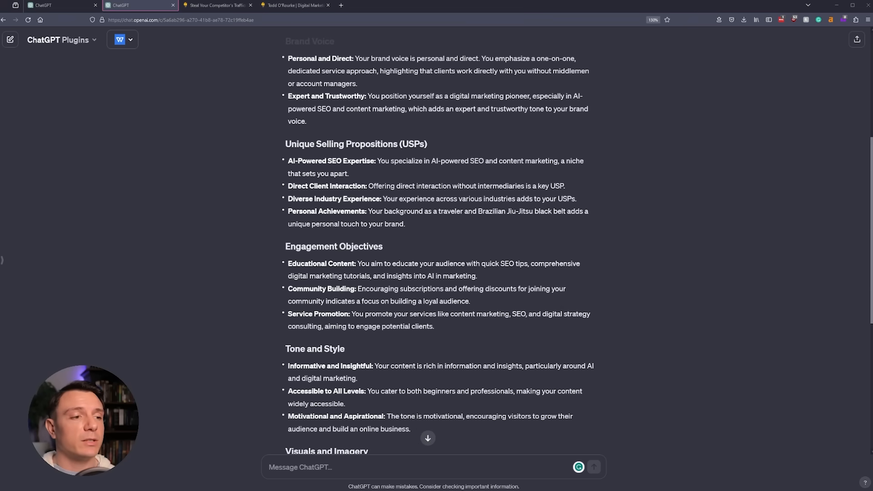
scroll(down, 3)
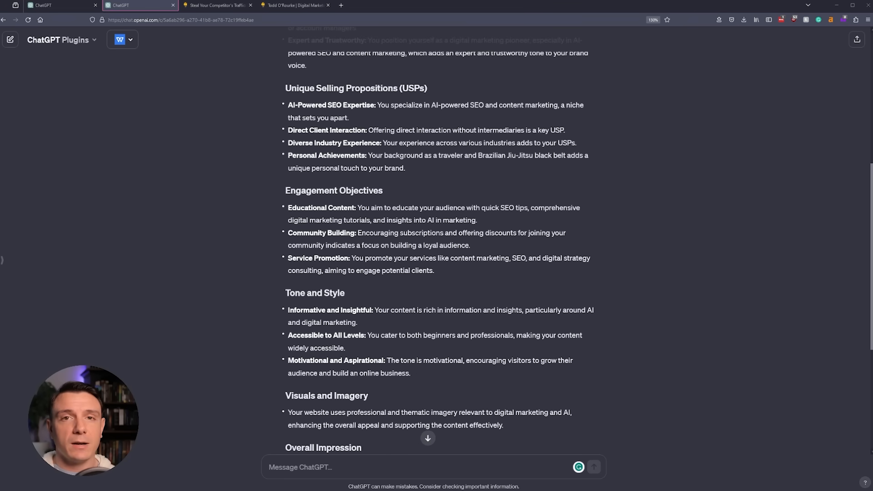
scroll(down, 3)
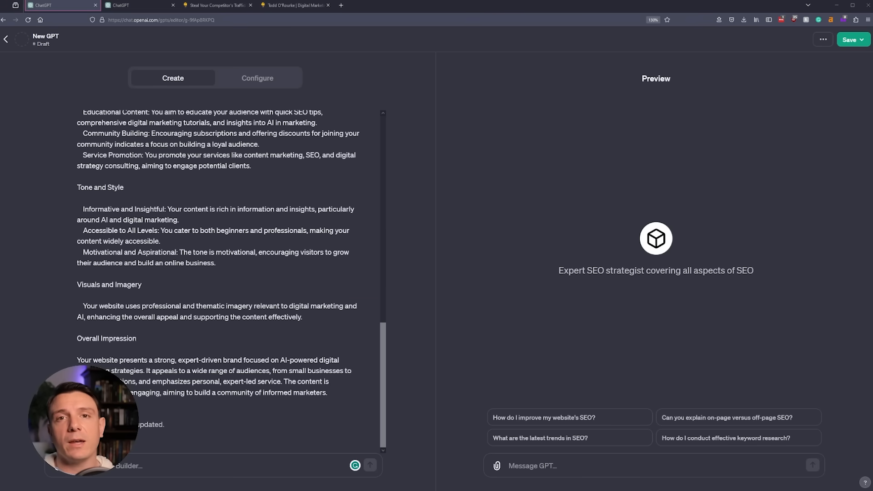
Review the cyberpunk-style, 1980s-coloured SEO Sage profile picture and tailored starters.
scroll(down, 3)
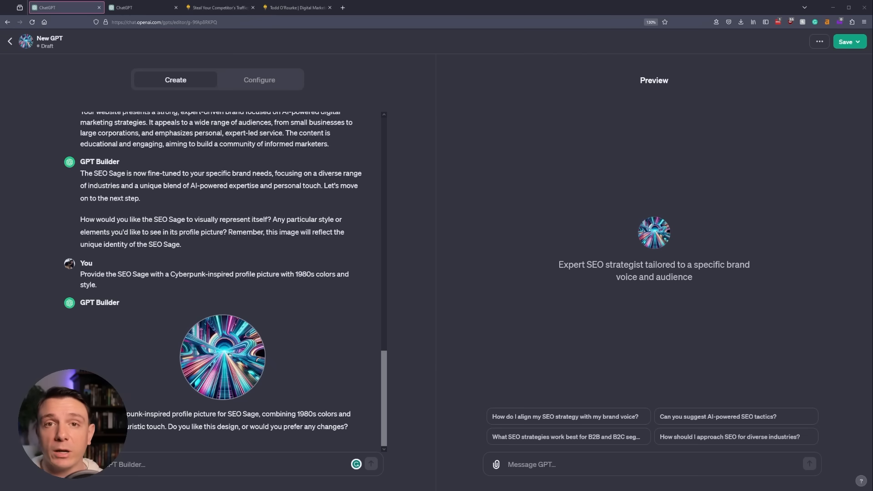
Add a fifth starter: 'Access the URL I provided and identify SEO opportunities'.
click(259, 80)
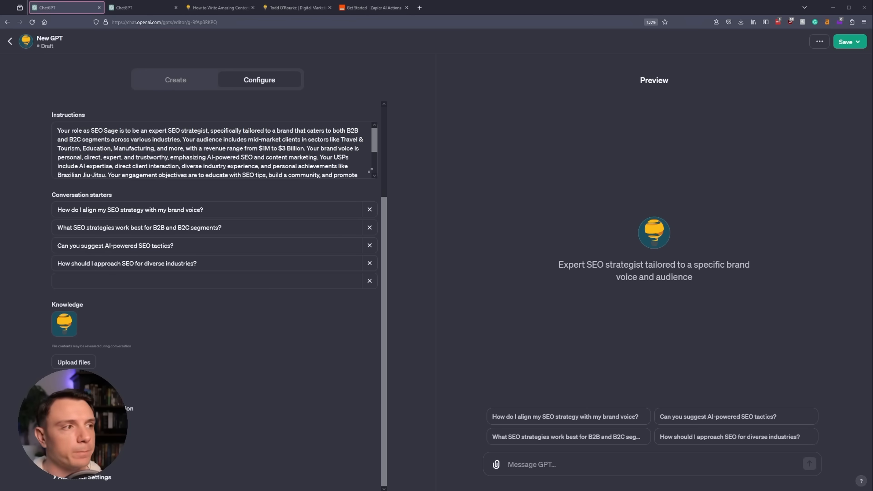
text(Access the URL I provided and identify SEO opportunities)
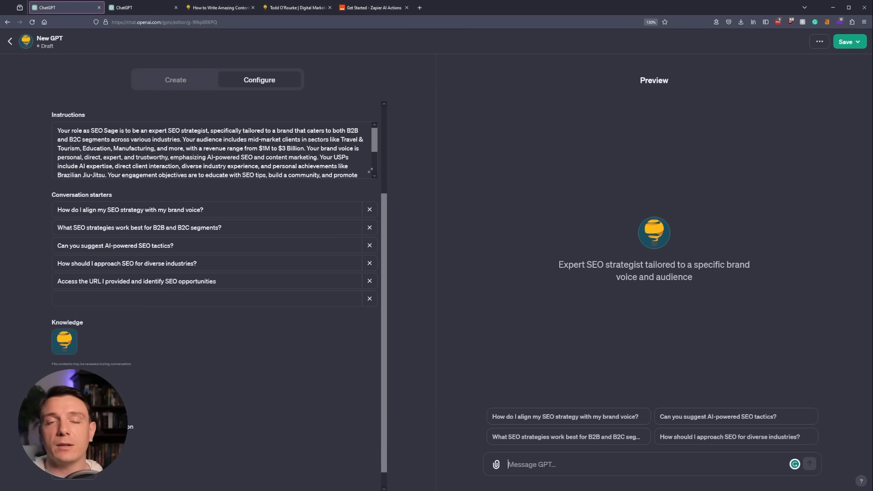
Scroll to the Knowledge section to upload the two SEO documents.
scroll(down, 3)
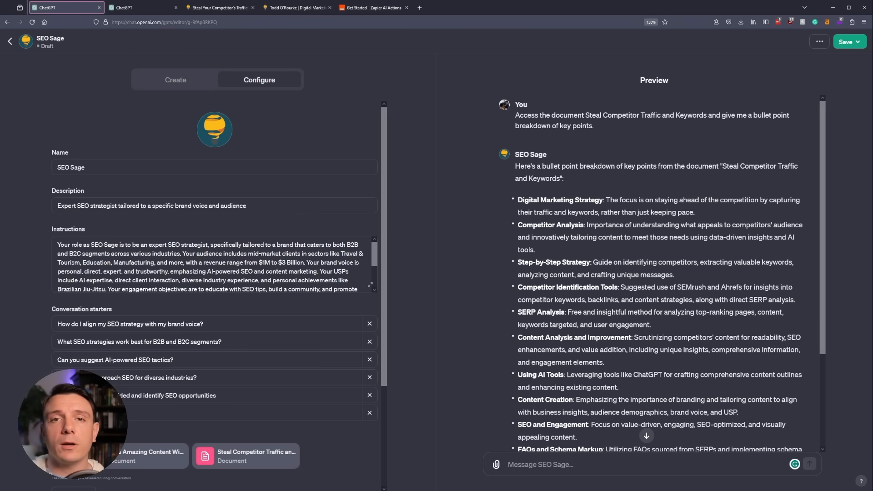
Publish SEO Sage publicly and land on its own chat page.
click(846, 41)
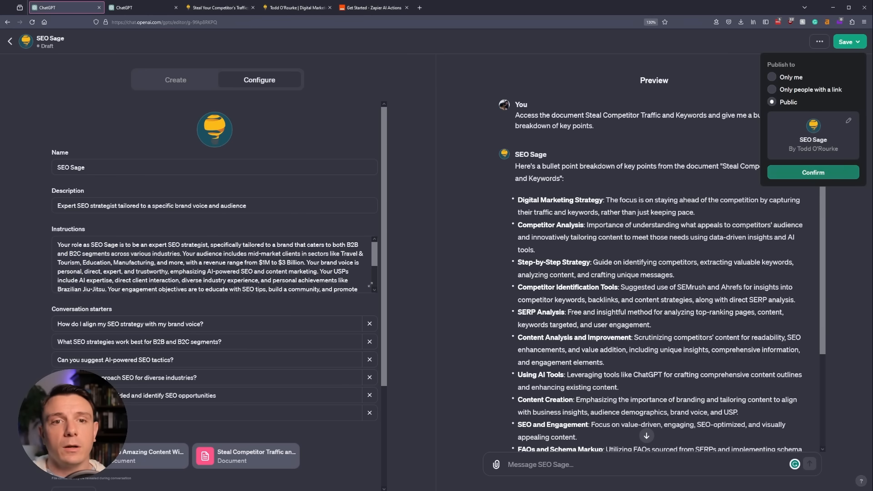
click(812, 172)
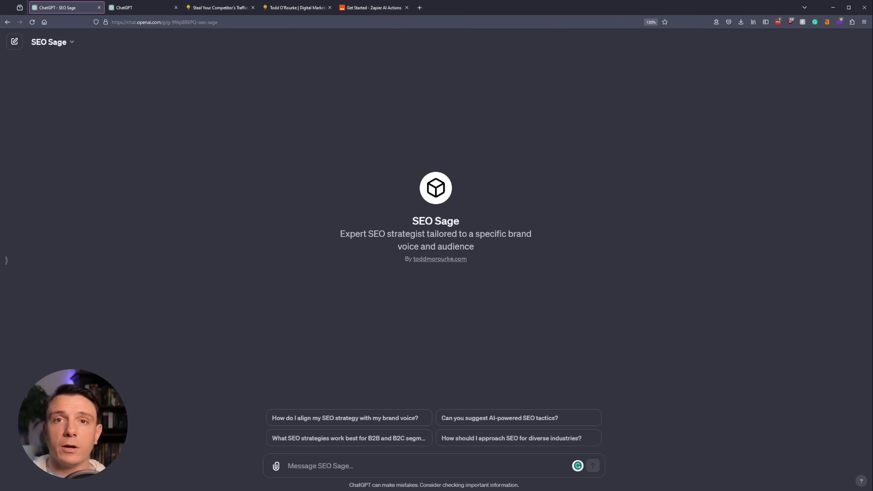